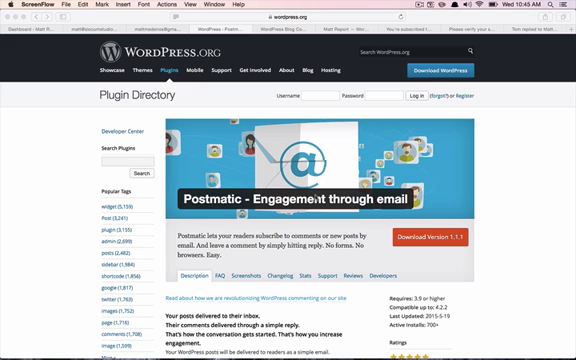
Scroll through the Postmatic plugin stats charts showing active versions and downloads per day.
scroll(down, 3)
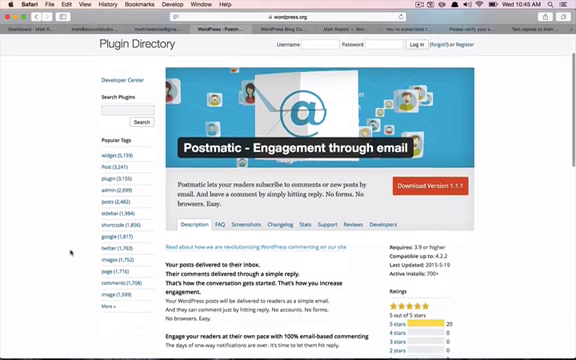
scroll(down, 3)
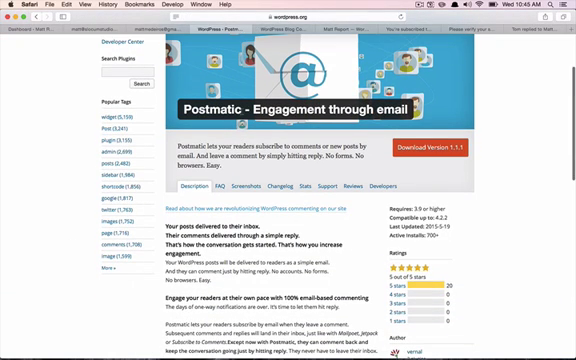
scroll(down, 3)
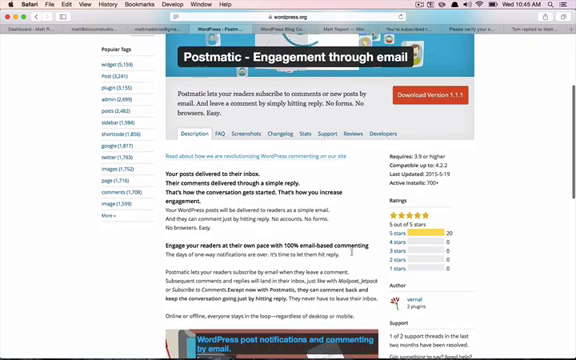
scroll(down, 3)
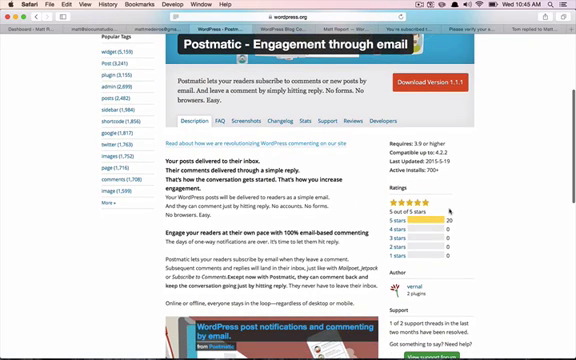
scroll(down, 3)
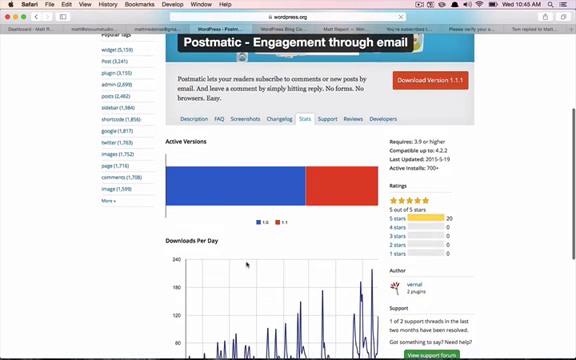
scroll(down, 3)
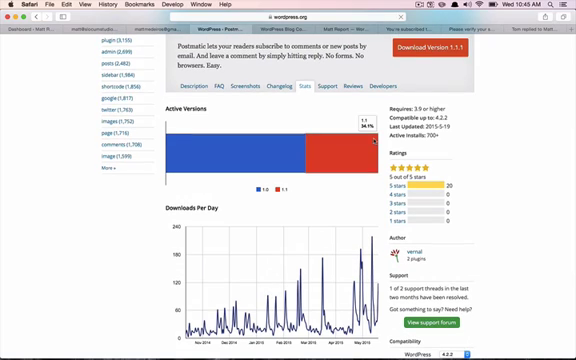
mouse_move(332, 188)
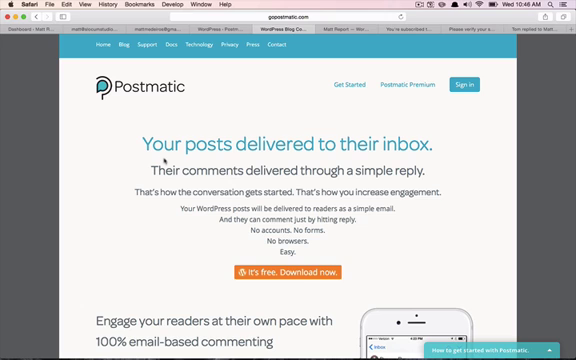
Scroll down the postmatic.com homepage sections and back up toward the top navigation.
scroll(down, 3)
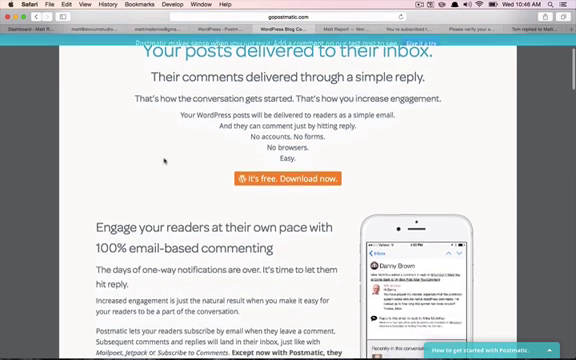
scroll(down, 3)
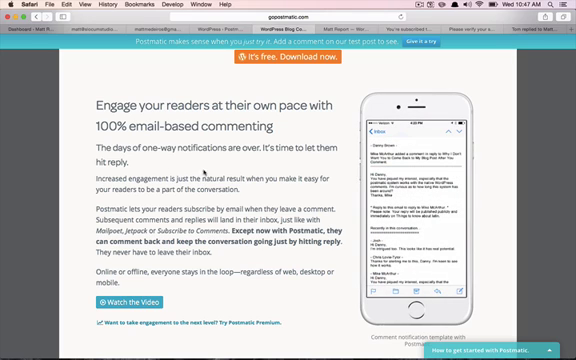
scroll(down, 3)
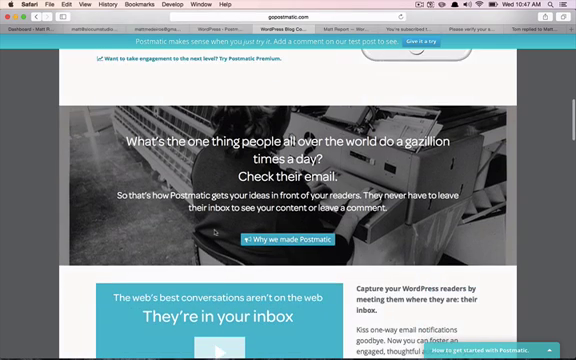
scroll(down, 3)
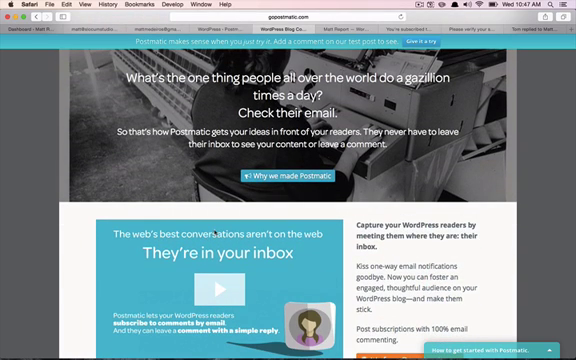
scroll(down, 3)
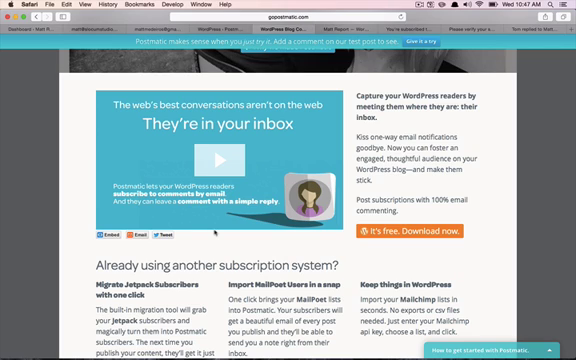
scroll(down, 3)
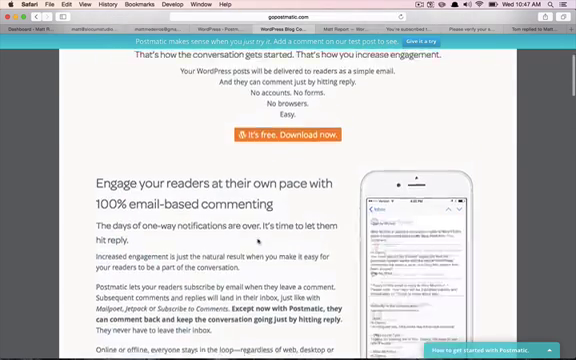
scroll(up, 3)
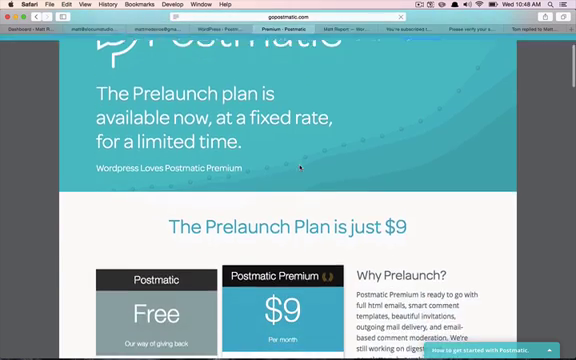
Scroll the Prelaunch pricing page to the Free versus $9 Premium feature comparison.
scroll(down, 3)
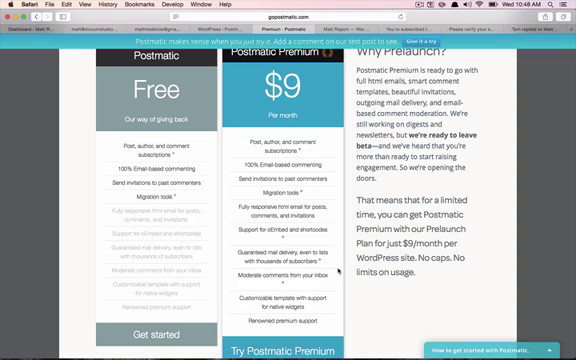
mouse_move(348, 296)
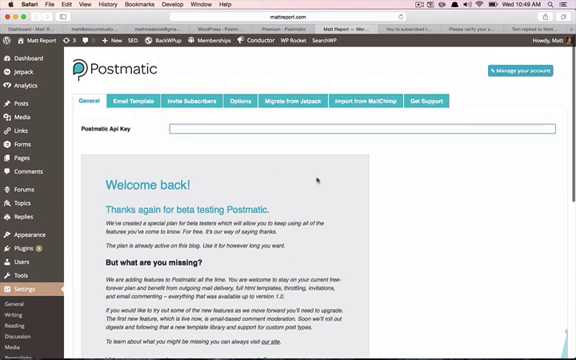
scroll(down, 3)
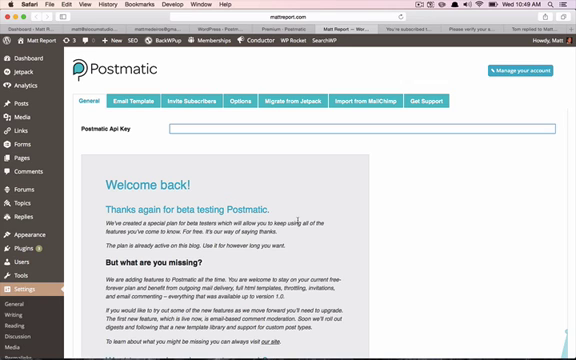
scroll(down, 3)
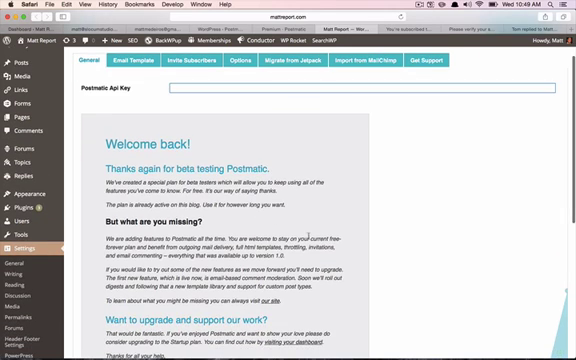
scroll(down, 3)
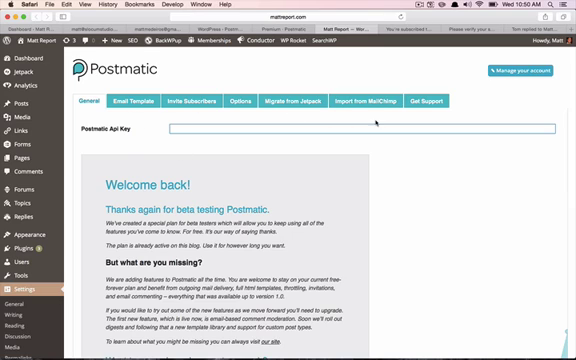
Switch to Postmatic's Email Template settings with header, footer widget and test email options.
click(140, 100)
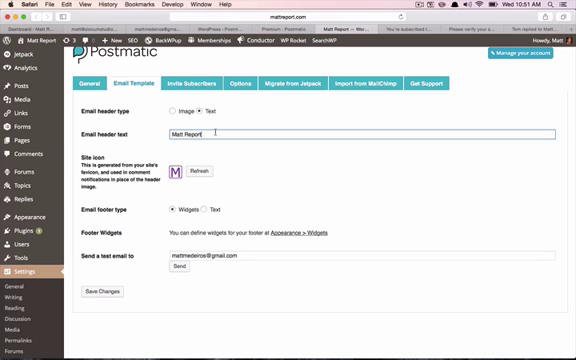
mouse_move(220, 132)
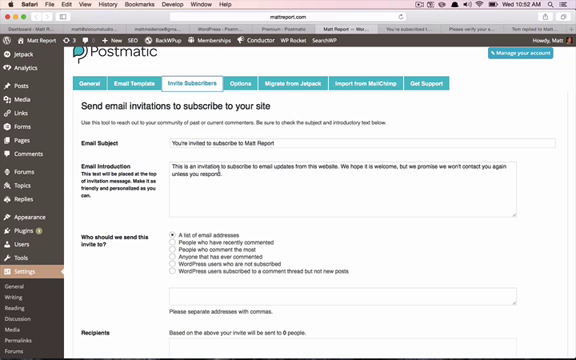
Scroll through Postmatic's Invite Subscribers email invitation form.
scroll(down, 3)
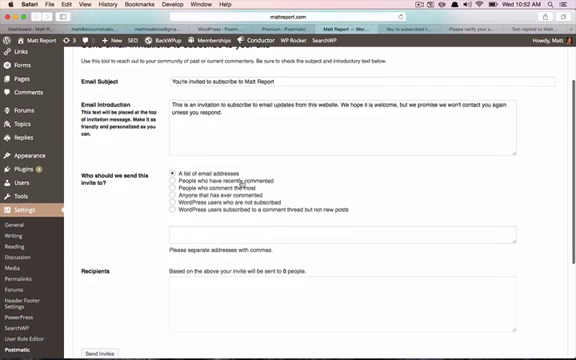
scroll(down, 3)
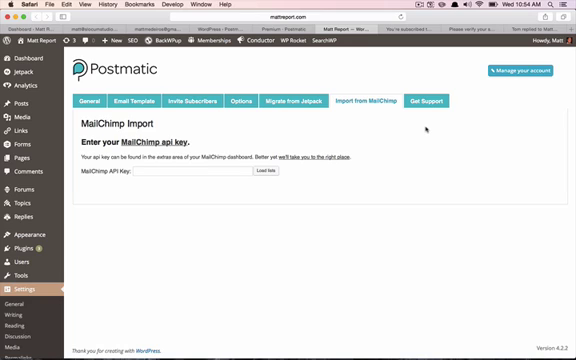
Go to Postmatic's Get Support page with Documentation, Widget Directory and latest news.
click(420, 100)
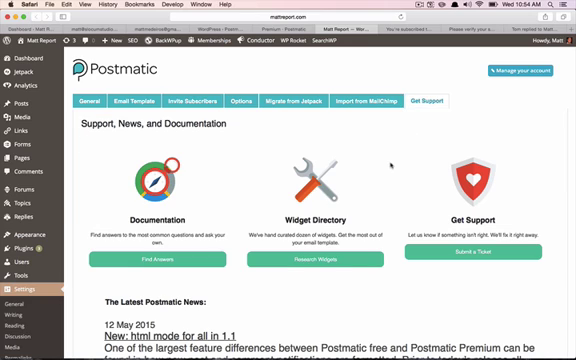
scroll(down, 3)
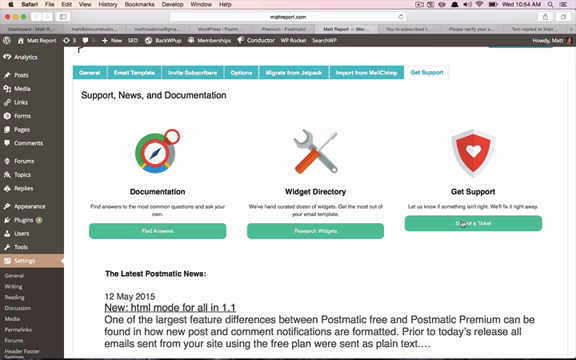
scroll(down, 3)
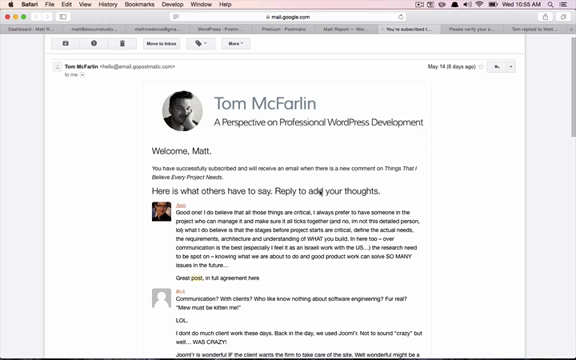
Scroll the Gmail 'Please verify your subscription' email for the post's discussion.
scroll(down, 3)
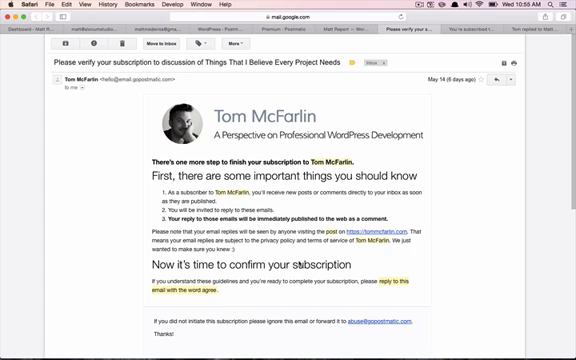
Scroll the Gmail email confirming the subscription to the post's discussion succeeded.
scroll(down, 3)
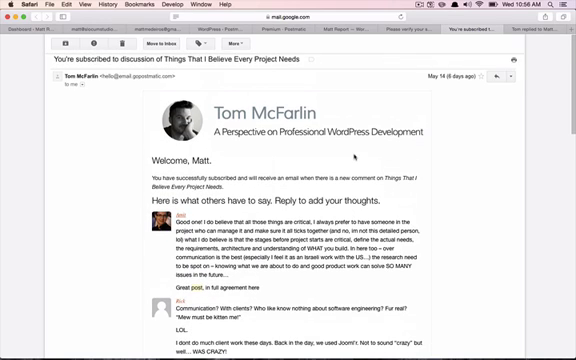
Scroll through the subscription email's comments down to Tom McFarlin's reply notification.
scroll(down, 3)
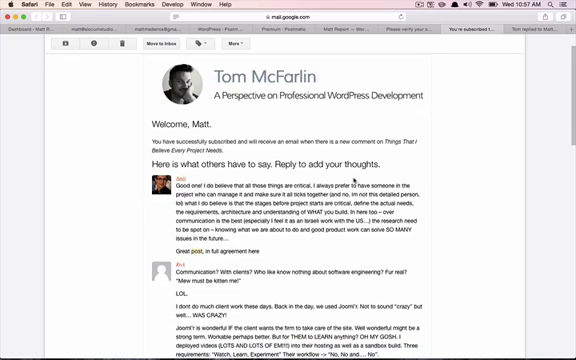
scroll(down, 3)
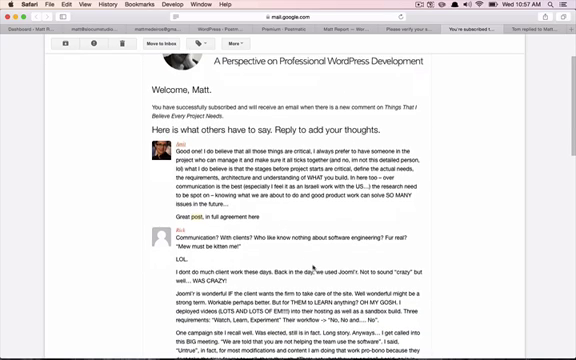
scroll(down, 3)
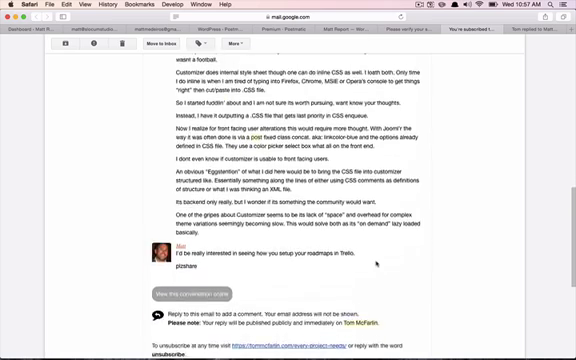
scroll(down, 3)
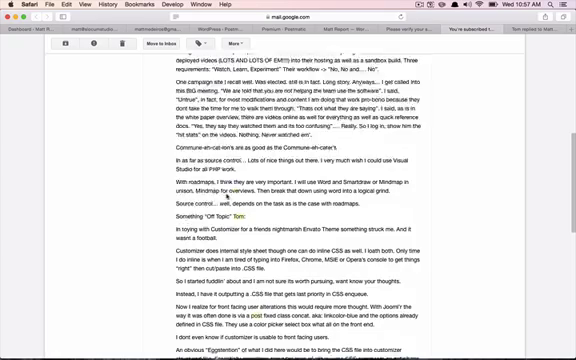
scroll(down, 3)
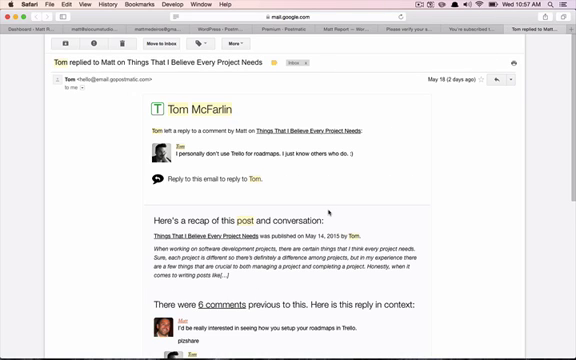
scroll(down, 3)
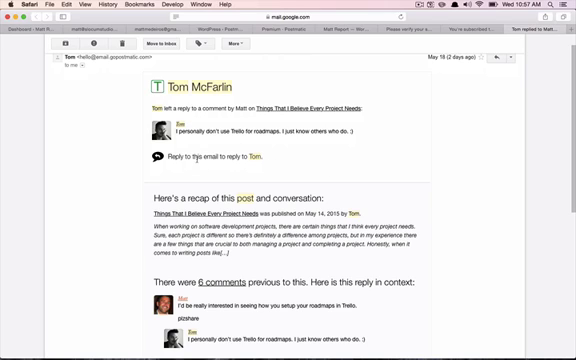
scroll(down, 3)
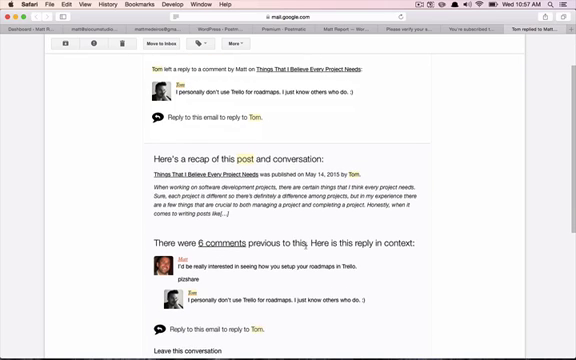
scroll(down, 3)
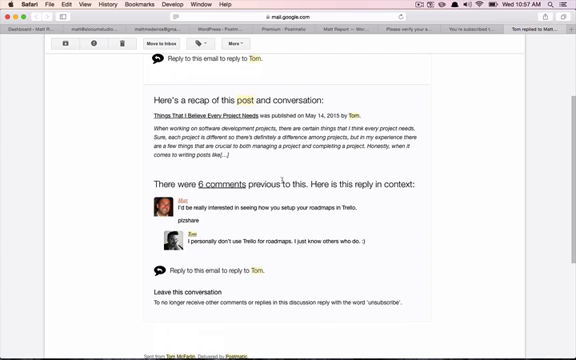
scroll(down, 3)
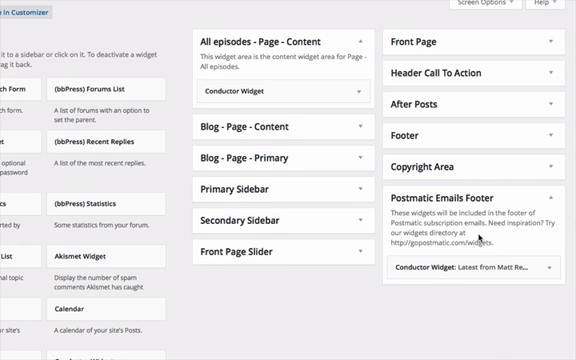
Scroll the Widgets screen to the Postmatic Emails Footer area's 'Latest from Matt Report' Conductor widget.
scroll(down, 3)
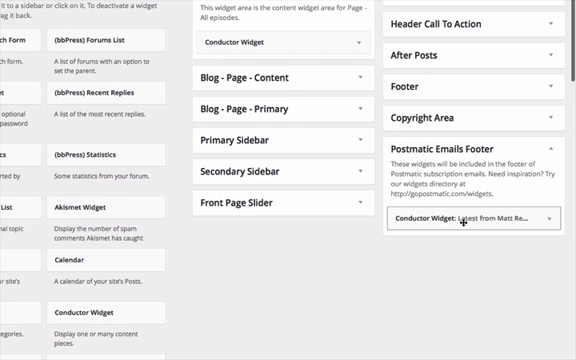
mouse_move(470, 242)
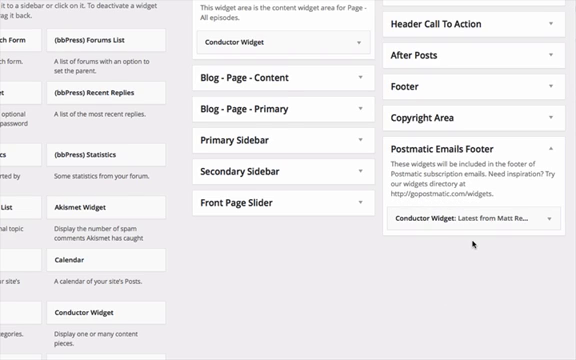
mouse_move(480, 248)
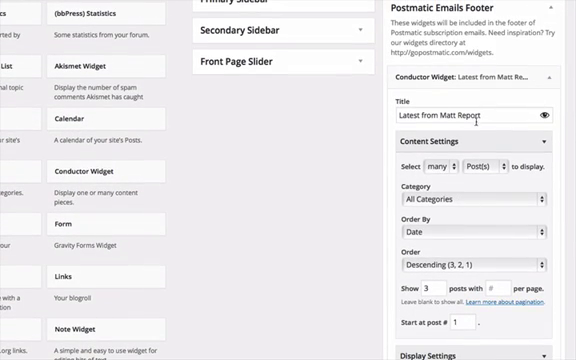
scroll(down, 3)
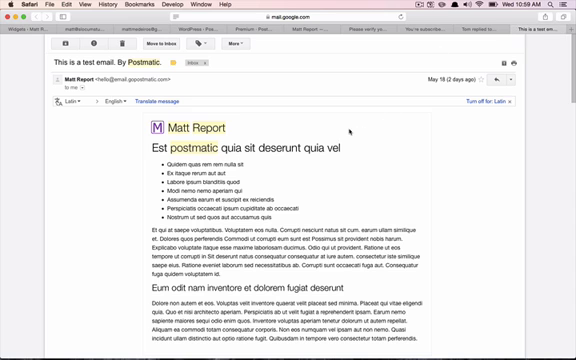
Scroll through the Postmatic test email to the Latest from Matt Report footer with post thumbnails.
scroll(down, 3)
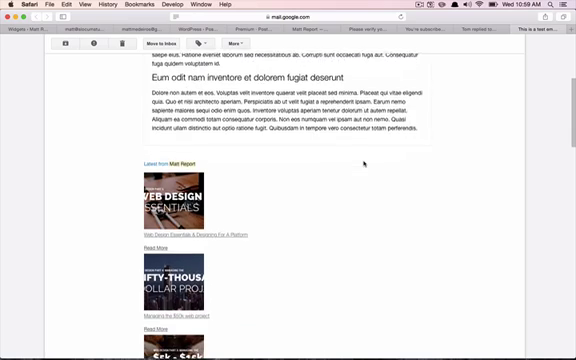
scroll(down, 3)
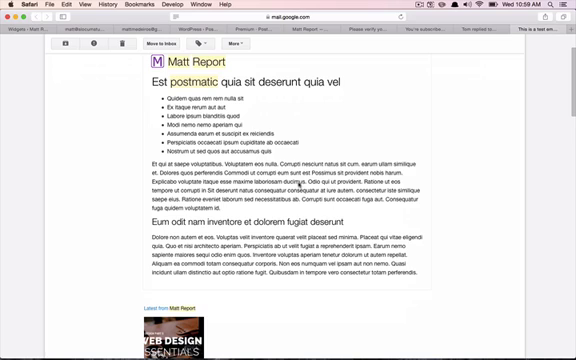
scroll(down, 3)
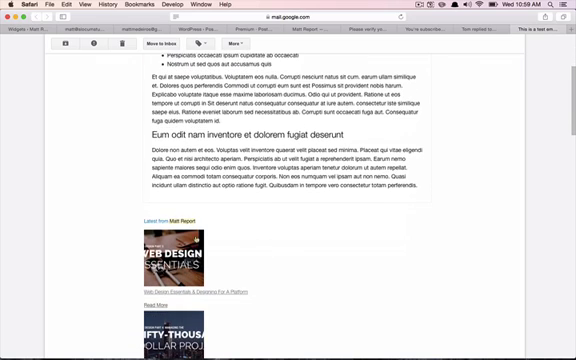
scroll(down, 3)
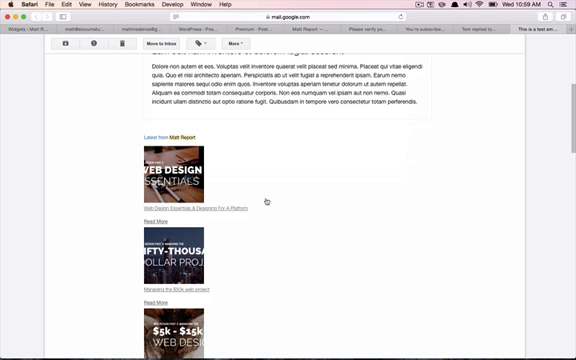
scroll(down, 3)
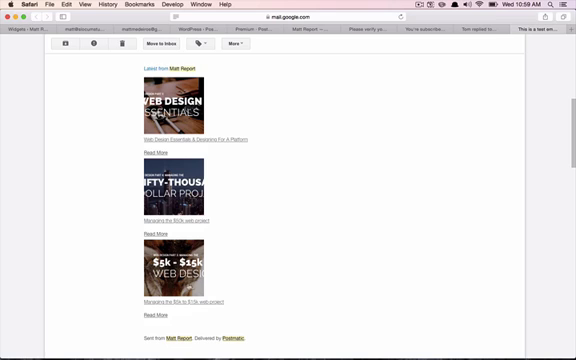
scroll(down, 3)
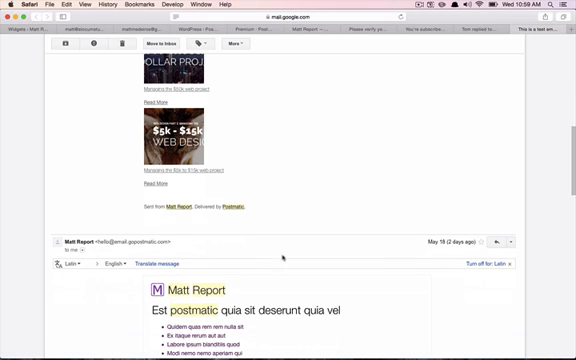
scroll(down, 3)
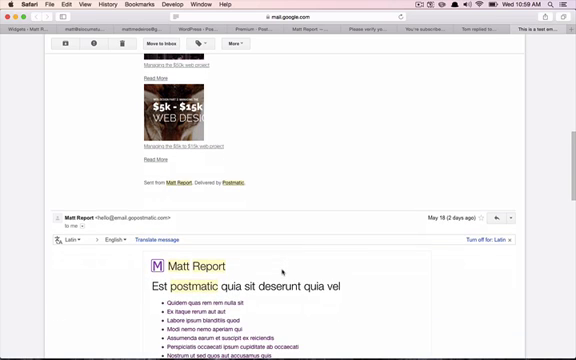
scroll(down, 3)
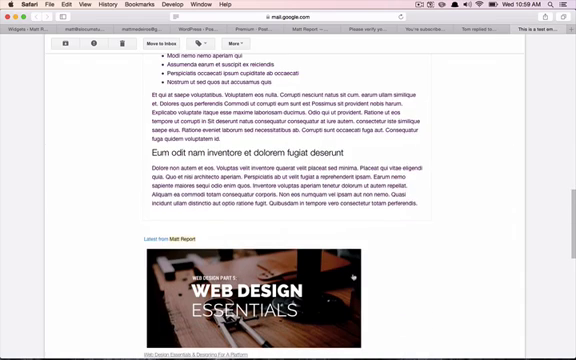
scroll(down, 3)
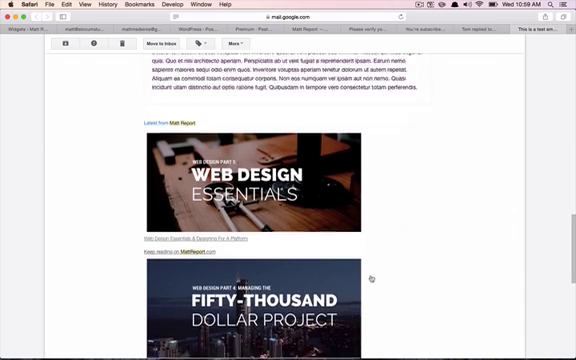
scroll(down, 3)
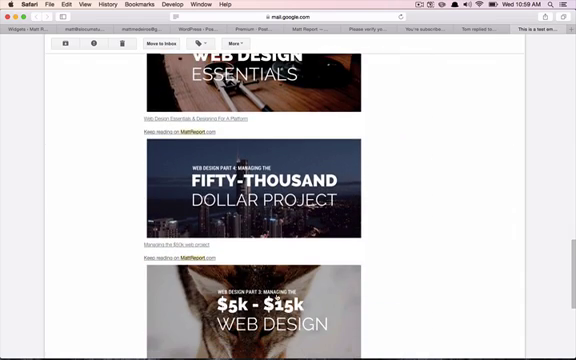
scroll(down, 3)
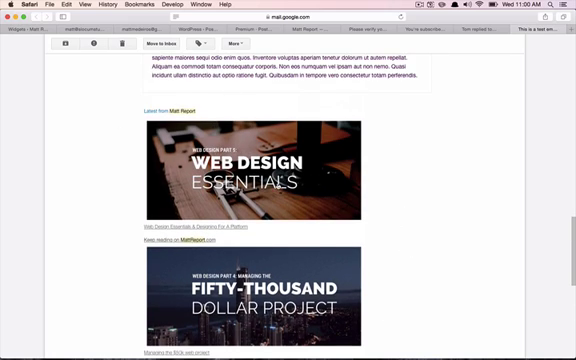
mouse_move(370, 252)
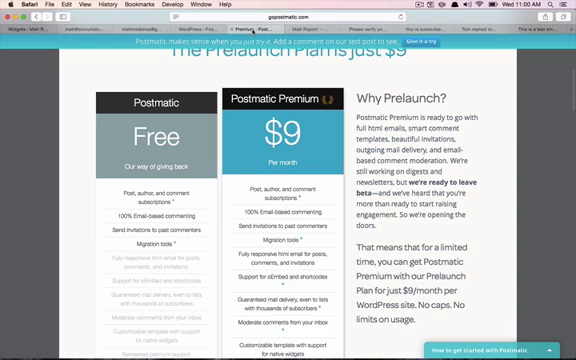
Scroll the Prelaunch pricing page comparing the Free plan with the $9 Premium plan.
scroll(down, 3)
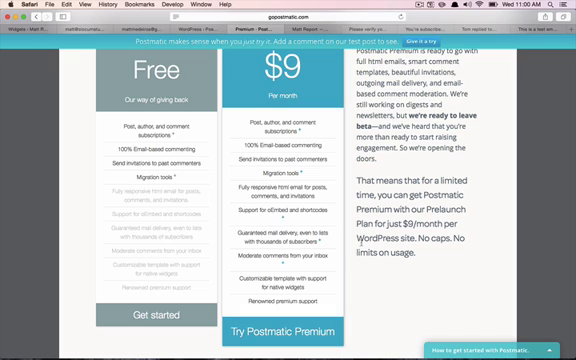
scroll(down, 3)
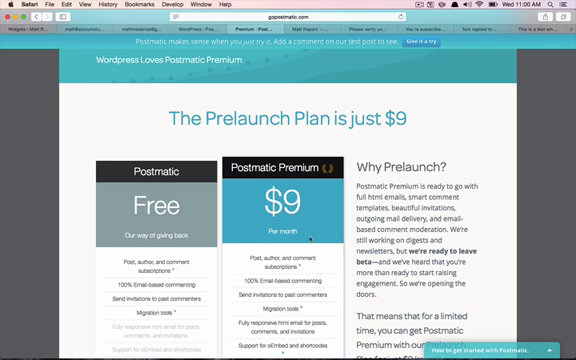
scroll(down, 3)
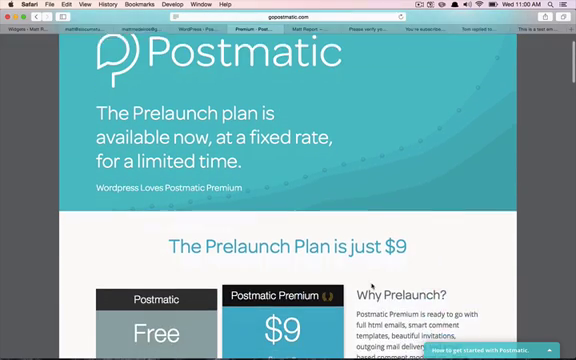
scroll(down, 3)
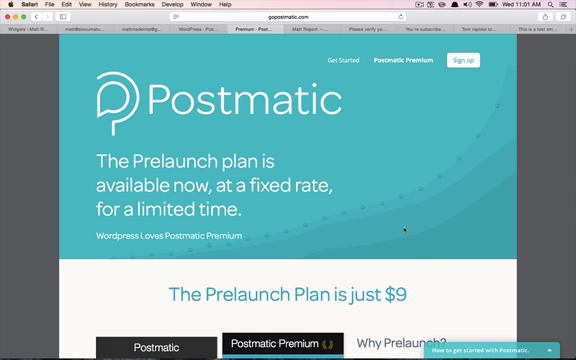
scroll(down, 3)
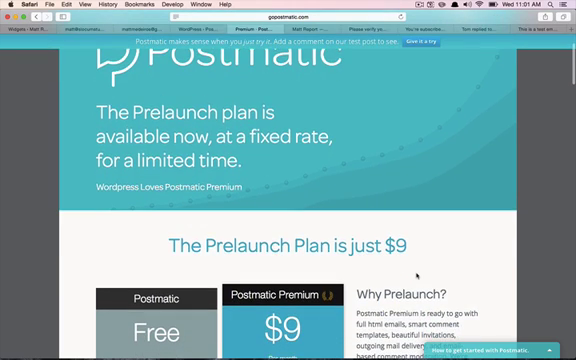